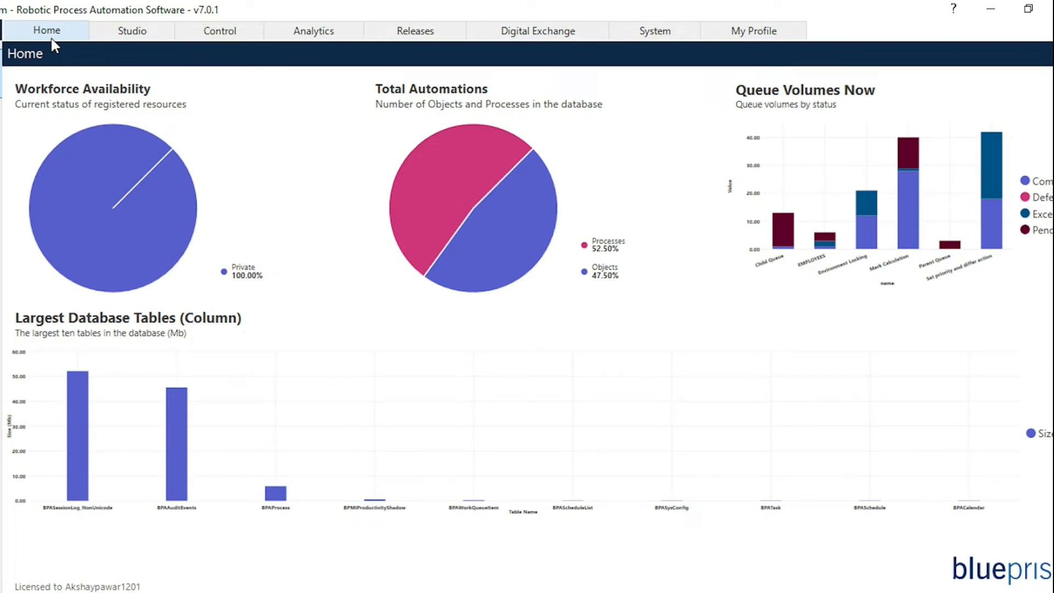
pyautogui.moveTo(219, 30)
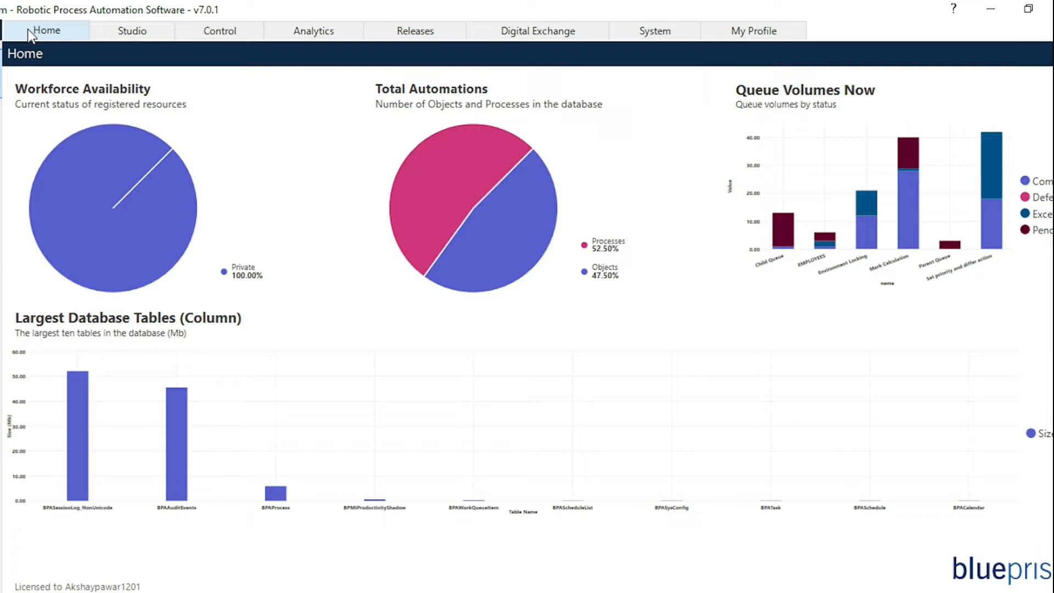
pyautogui.moveTo(121, 215)
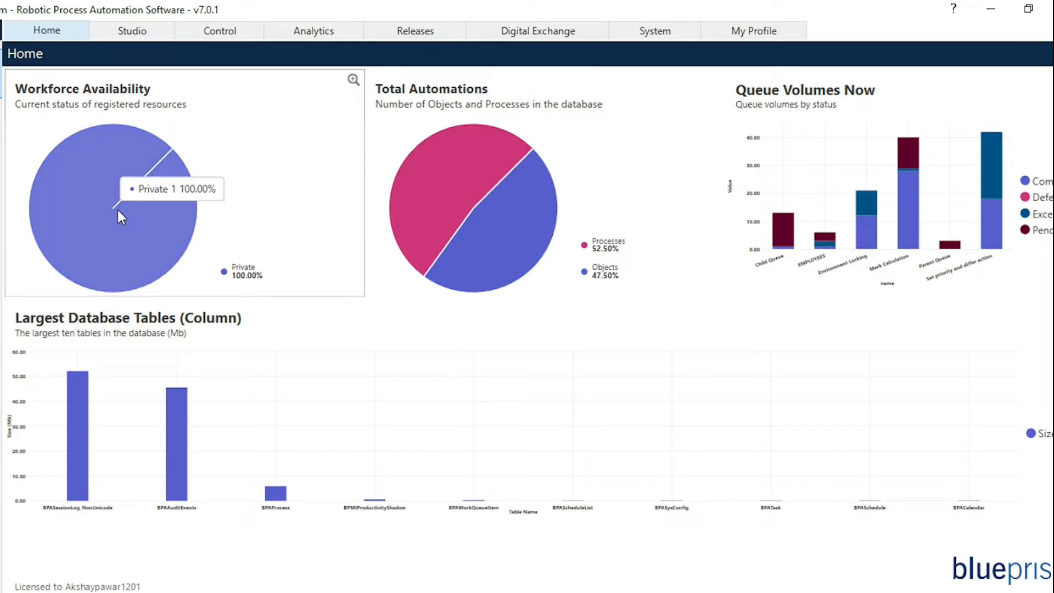
pyautogui.moveTo(252, 422)
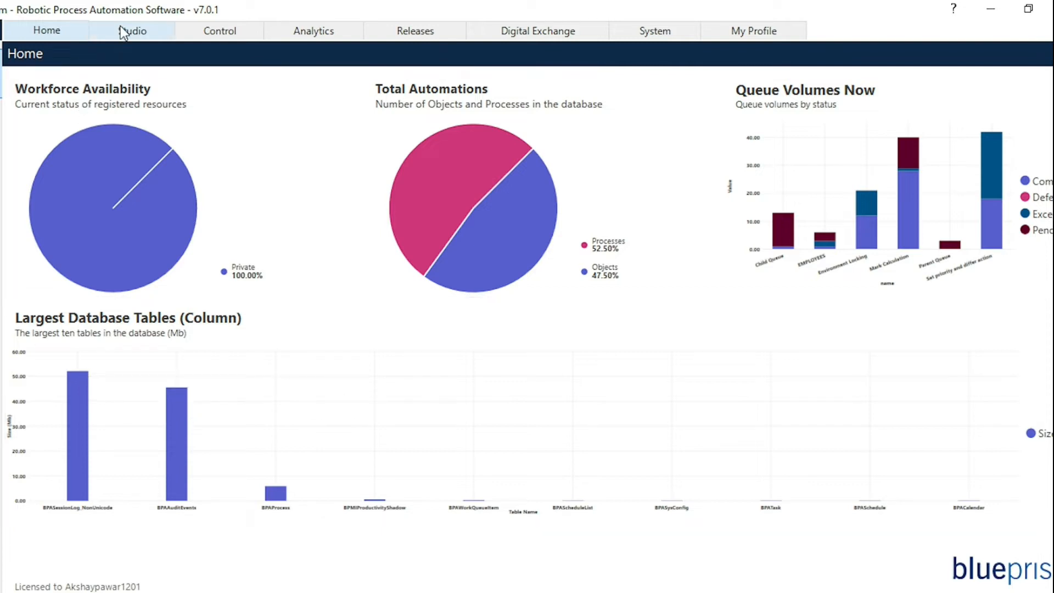
# - View Studio with the Processes/Objects tree collapsed, then move to the Control area
pyautogui.click(132, 31)
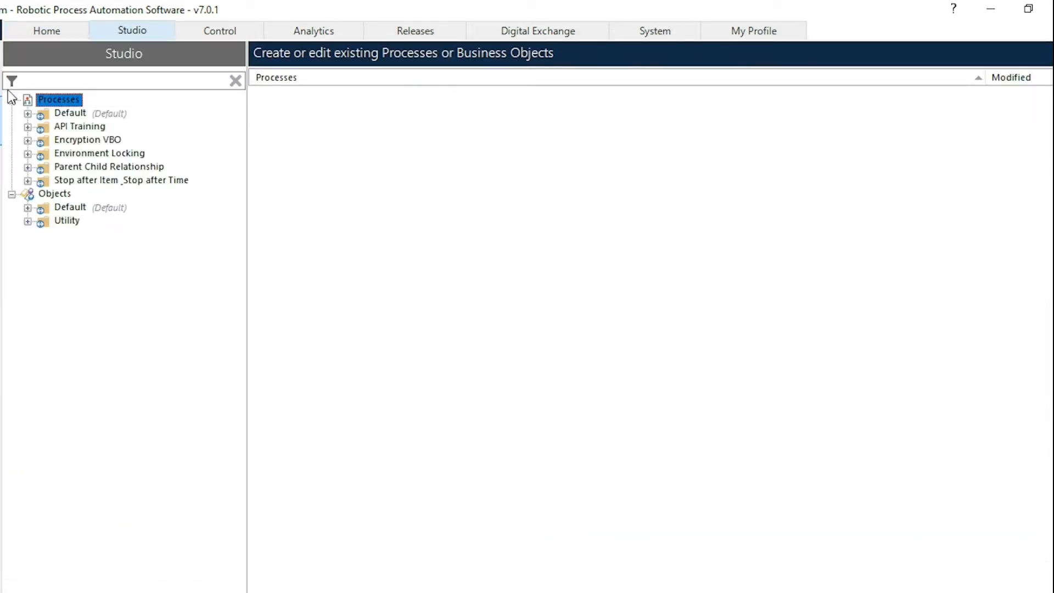
pyautogui.click(12, 99)
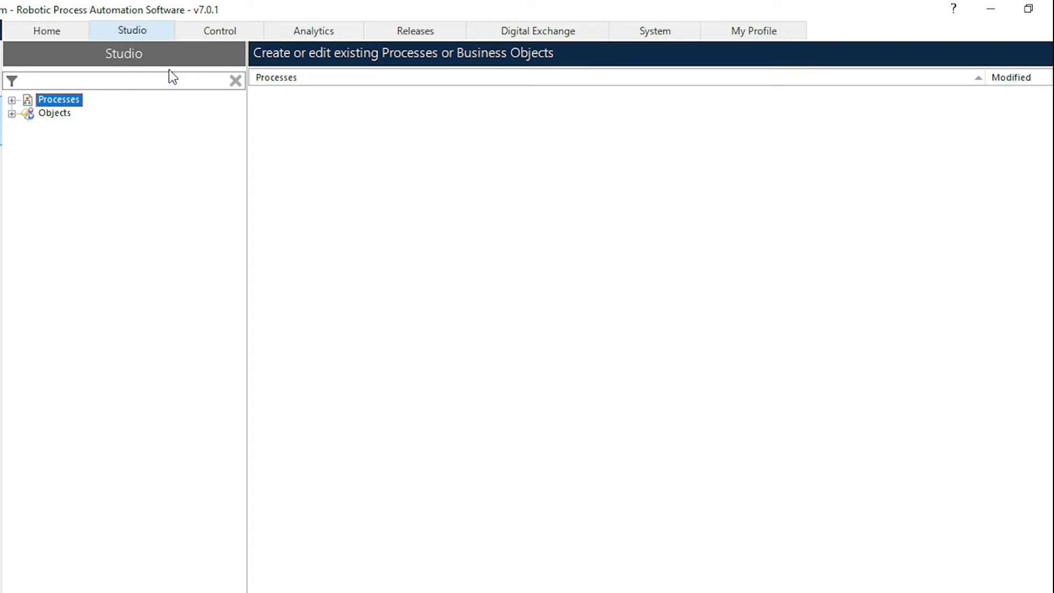
pyautogui.click(219, 30)
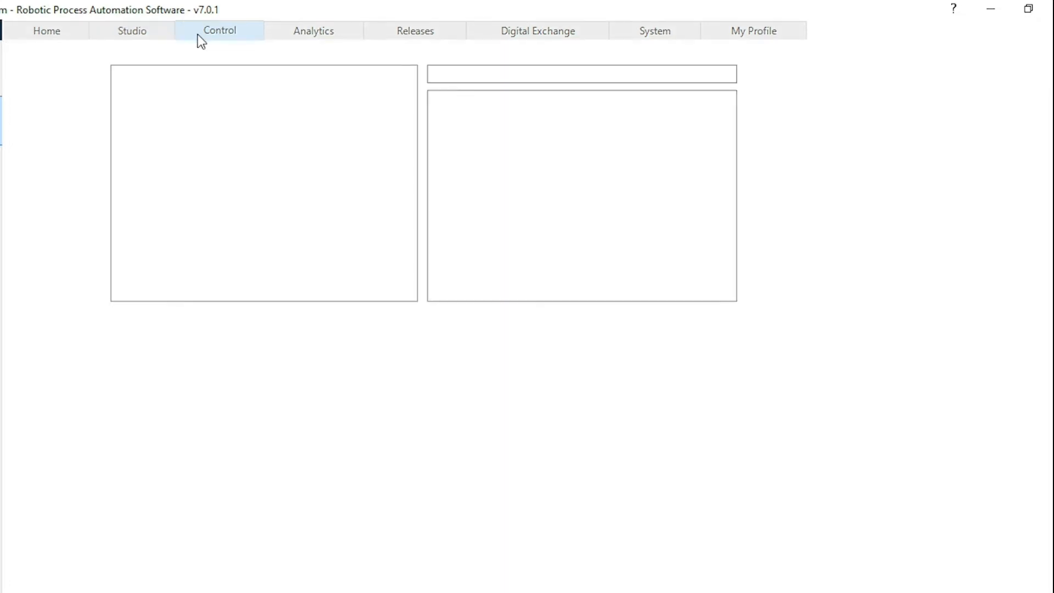
# - View the Scheduler's schedules in Control, then show the Analytics default dashboard
pyautogui.click(219, 30)
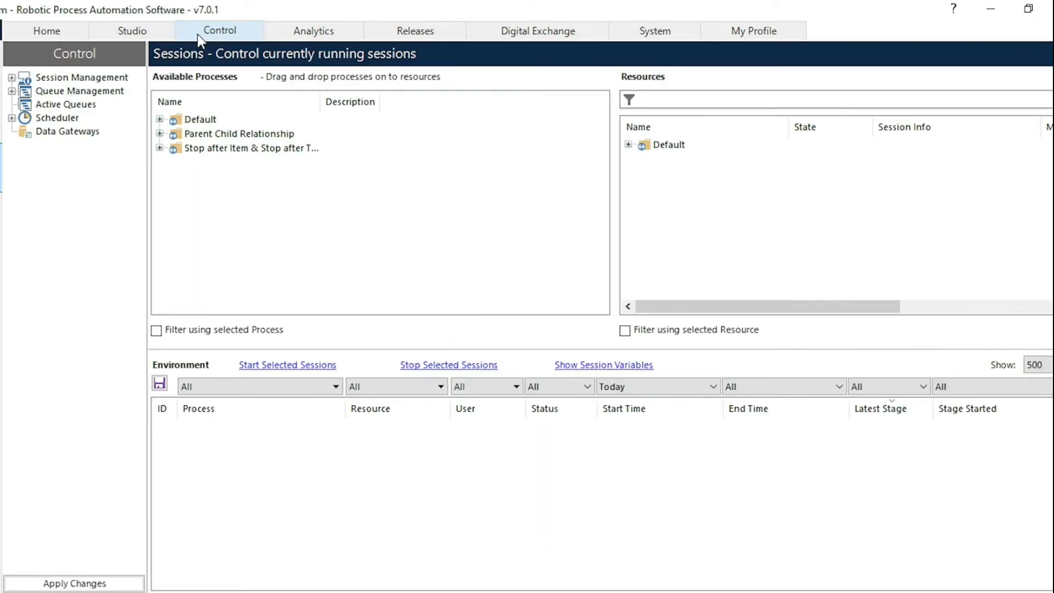
pyautogui.moveTo(664, 153)
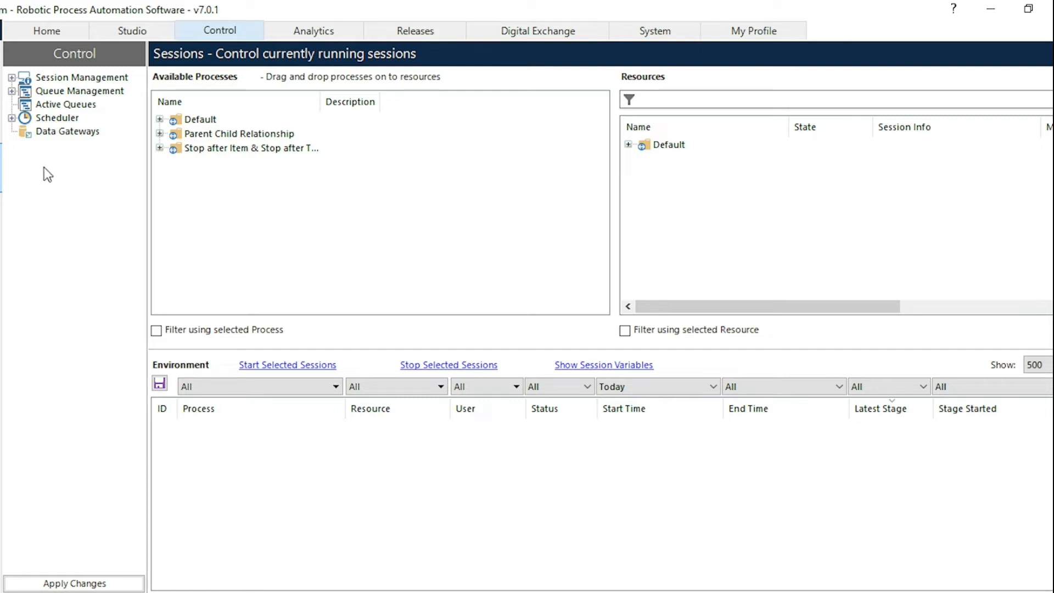
pyautogui.click(58, 118)
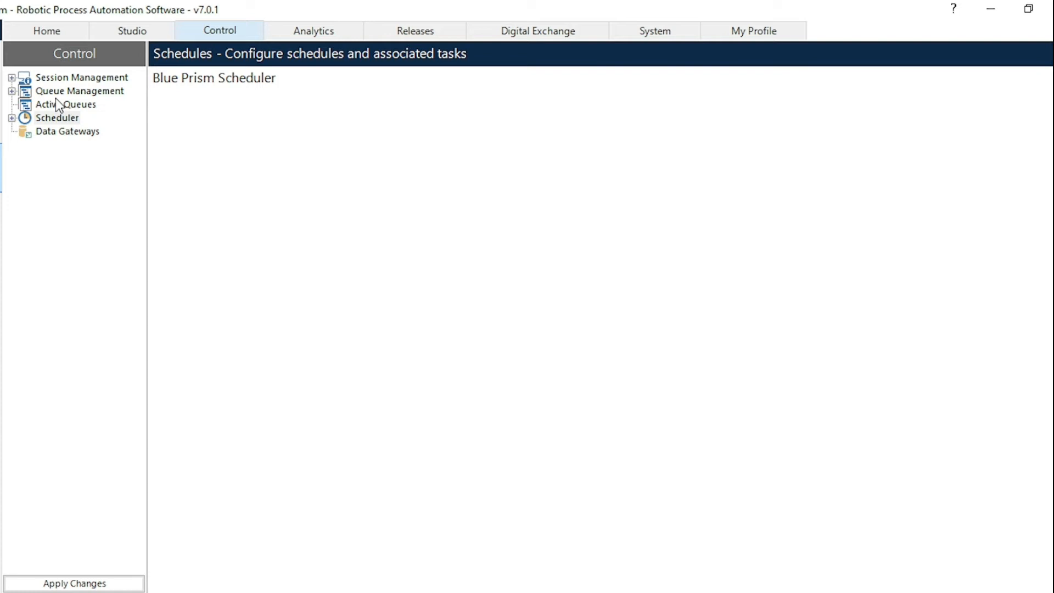
pyautogui.moveTo(62, 101)
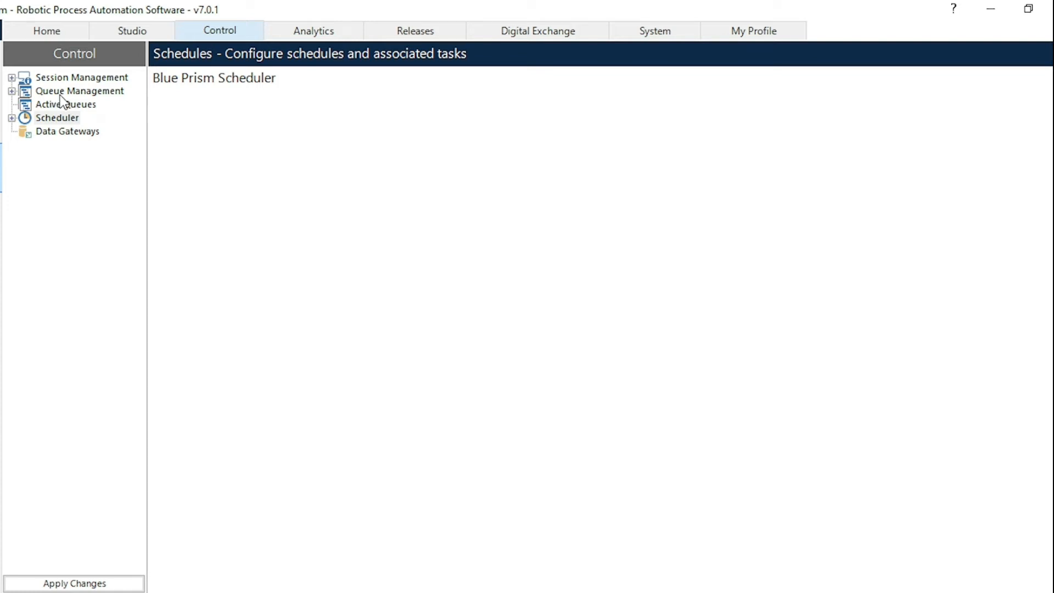
pyautogui.click(312, 31)
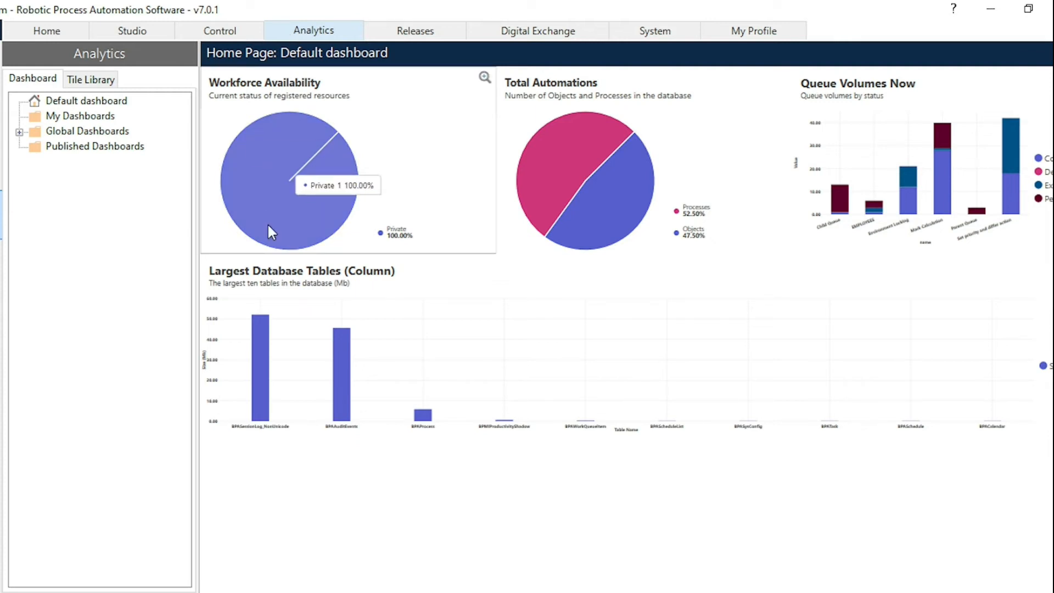
# - Show the Releases Package Overview listing the Adhoc Package and its latest release
pyautogui.click(415, 31)
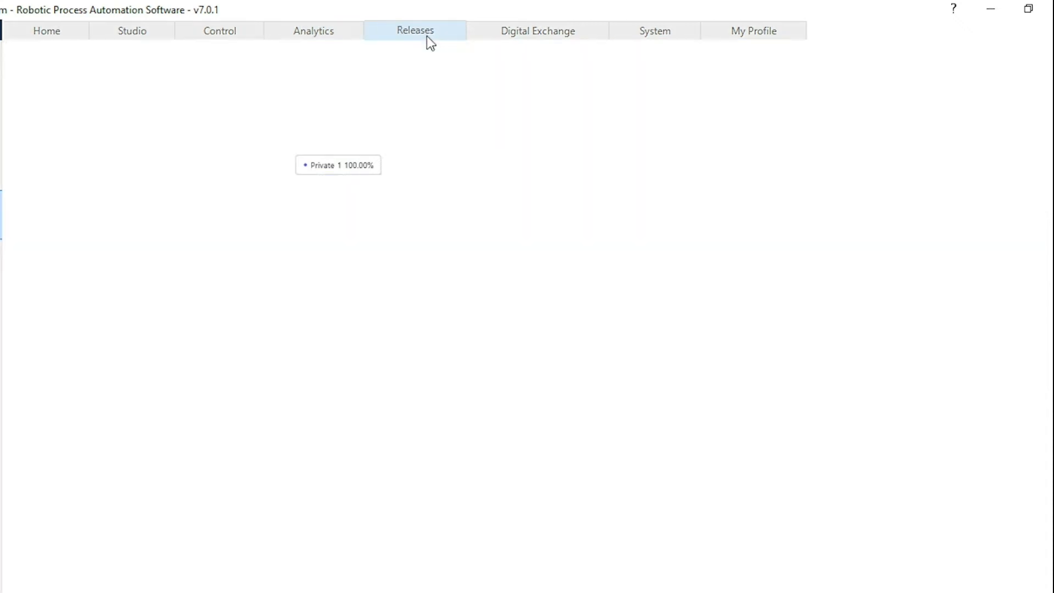
pyautogui.click(416, 30)
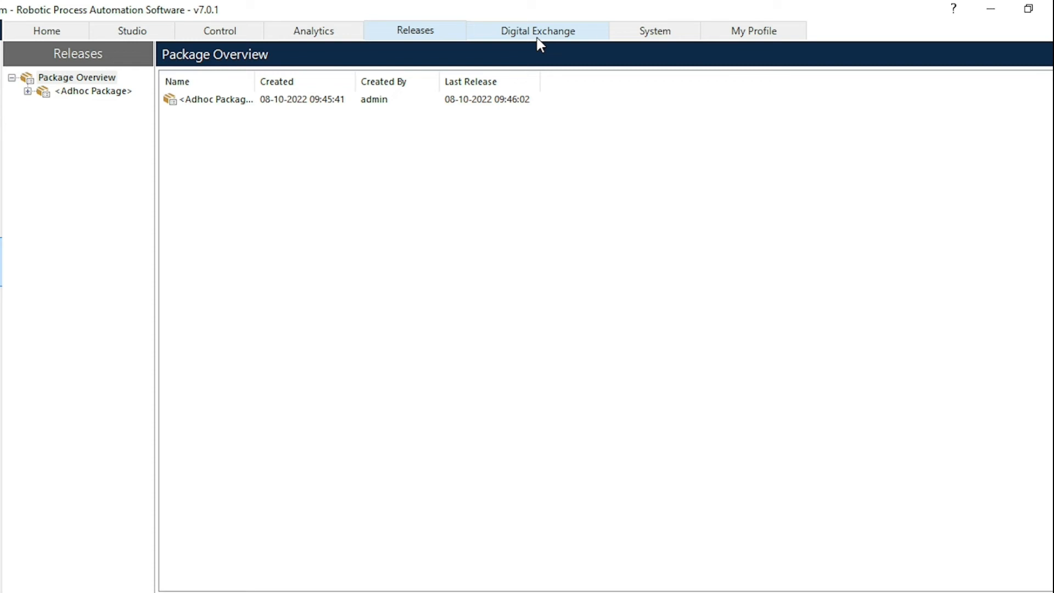
pyautogui.click(538, 31)
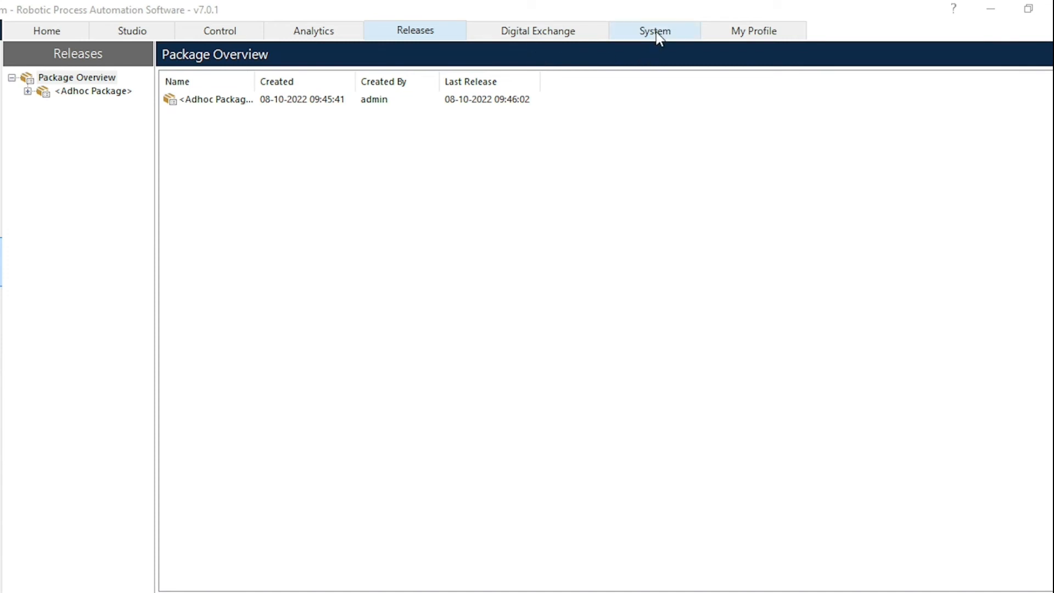
# - Show the System area's Environment Variables page listing six text variables
pyautogui.click(653, 30)
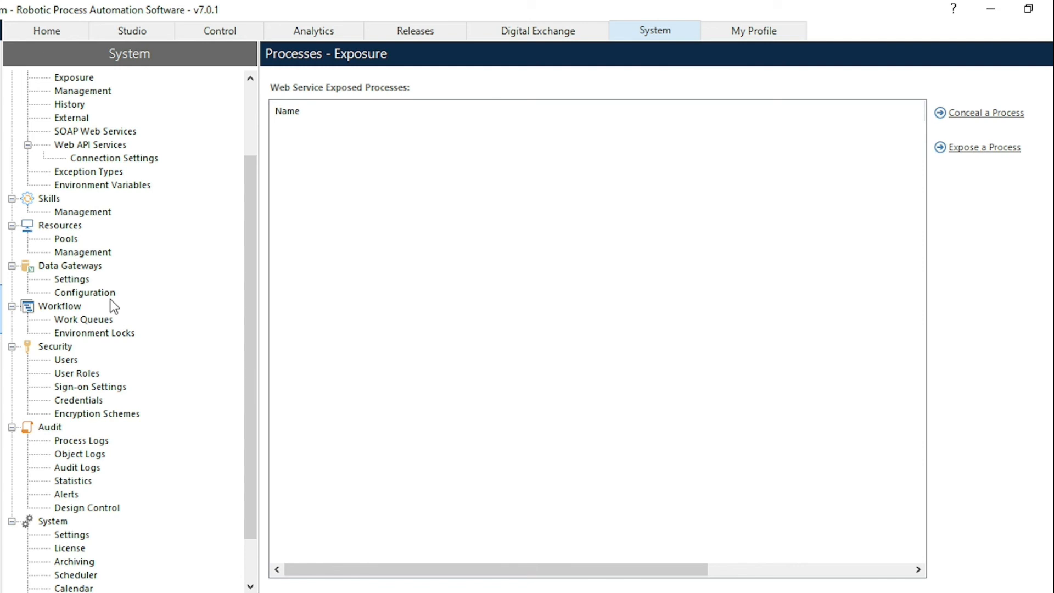
pyautogui.moveTo(88, 201)
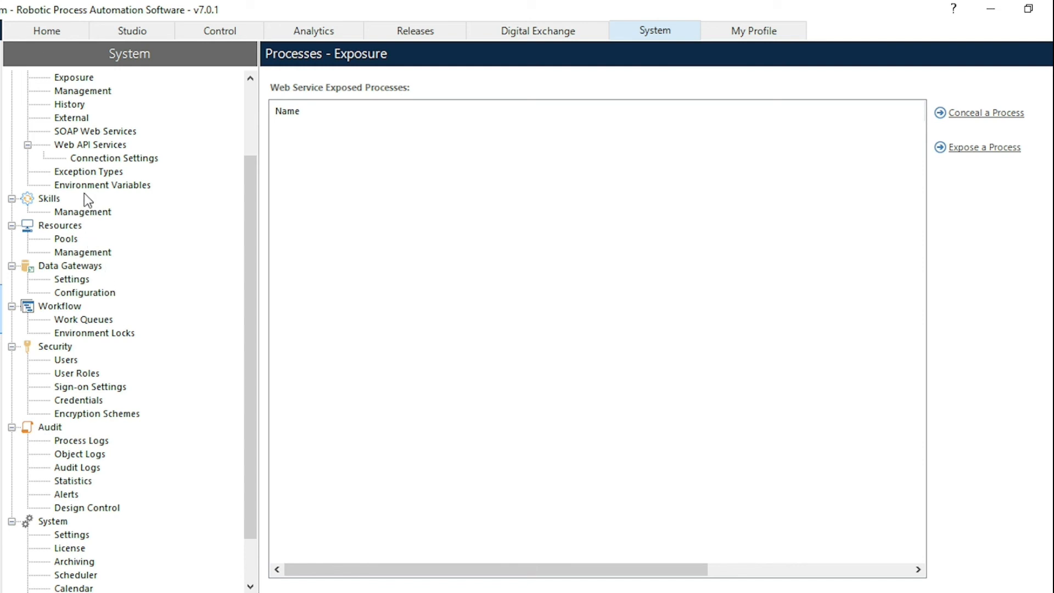
pyautogui.click(102, 185)
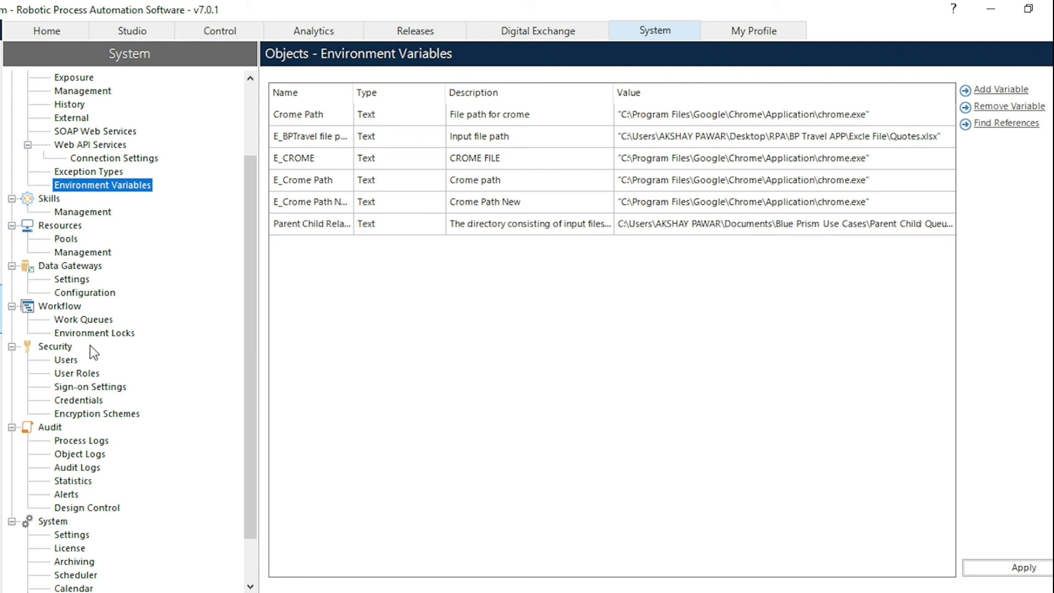
pyautogui.moveTo(145, 501)
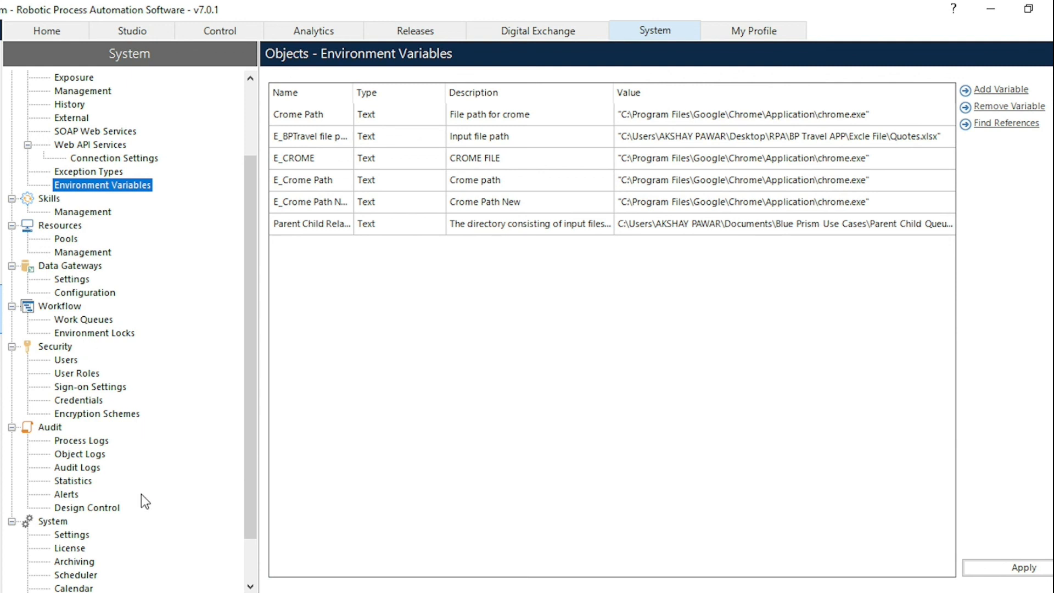